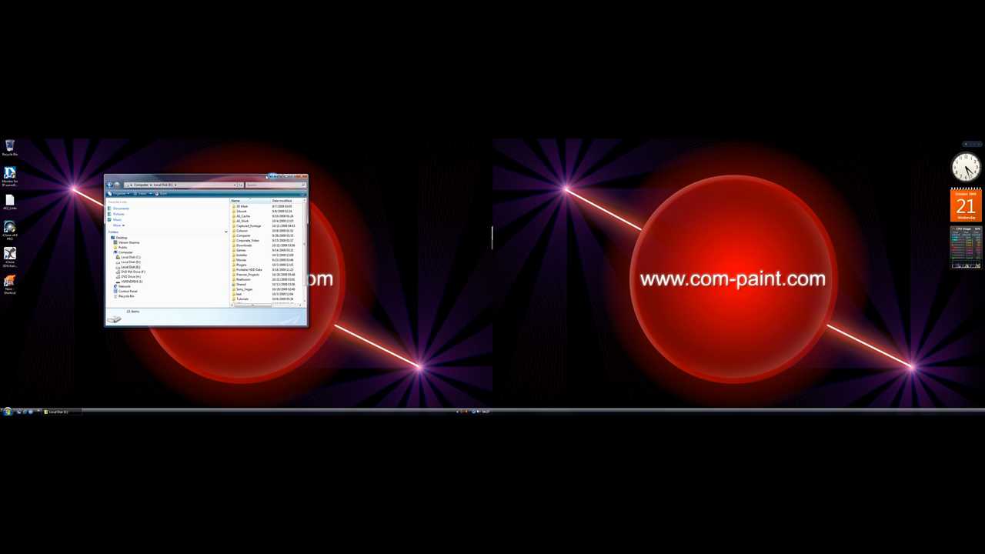
Move the Explorer file window to the other screen by its title bar
left_click_drag(207, 177, 120, 151)
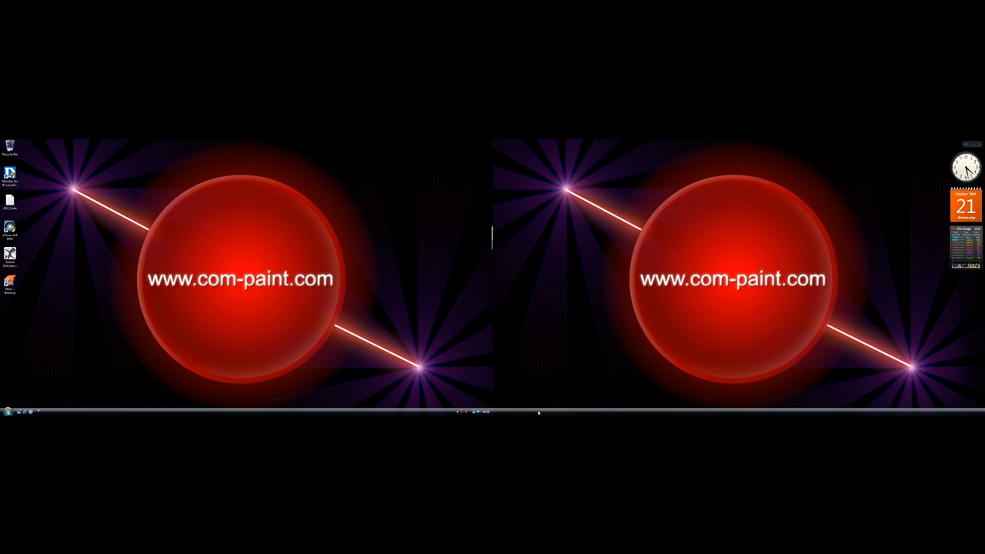
Show the taskbar's window-arrangement and toolbar options, then dismiss them unchanged
right_click(539, 411)
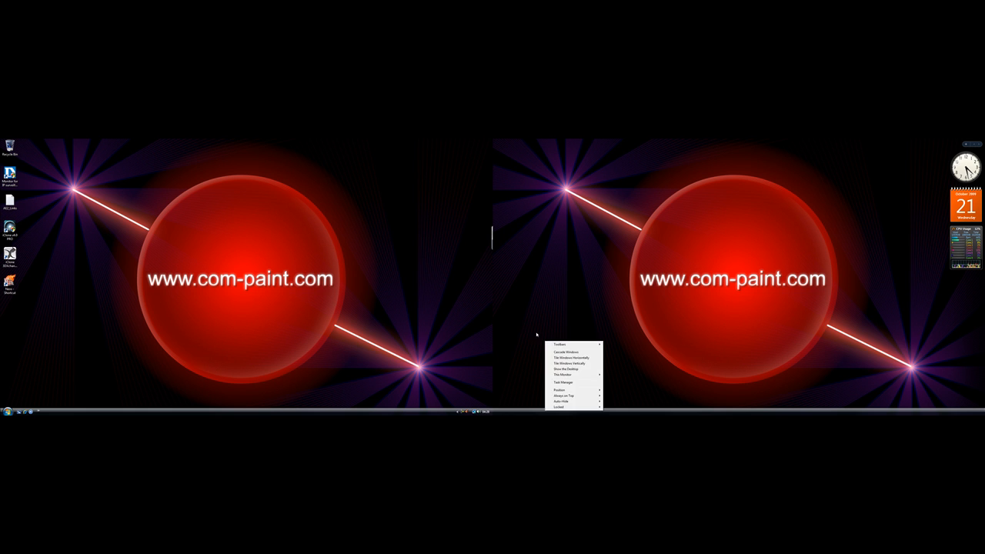
left_click(438, 148)
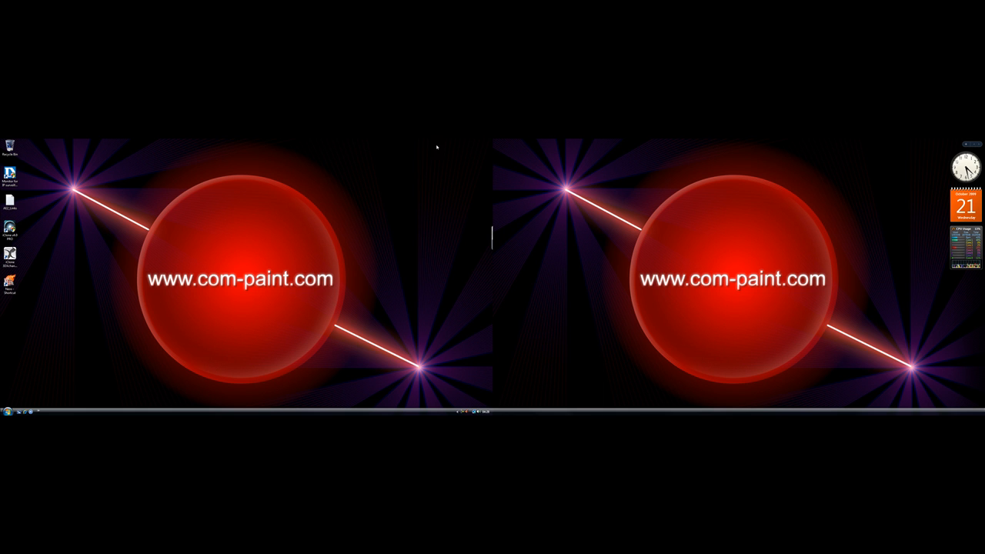
mouse_move(499, 151)
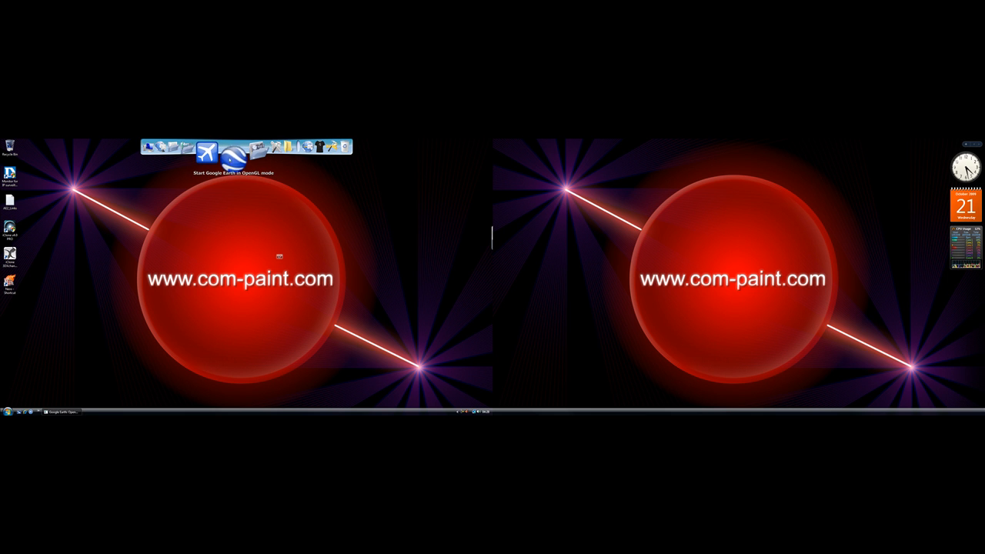
Launch Google Earth in OpenGL mode, then span an Explorer window across both monitors
left_click(204, 154)
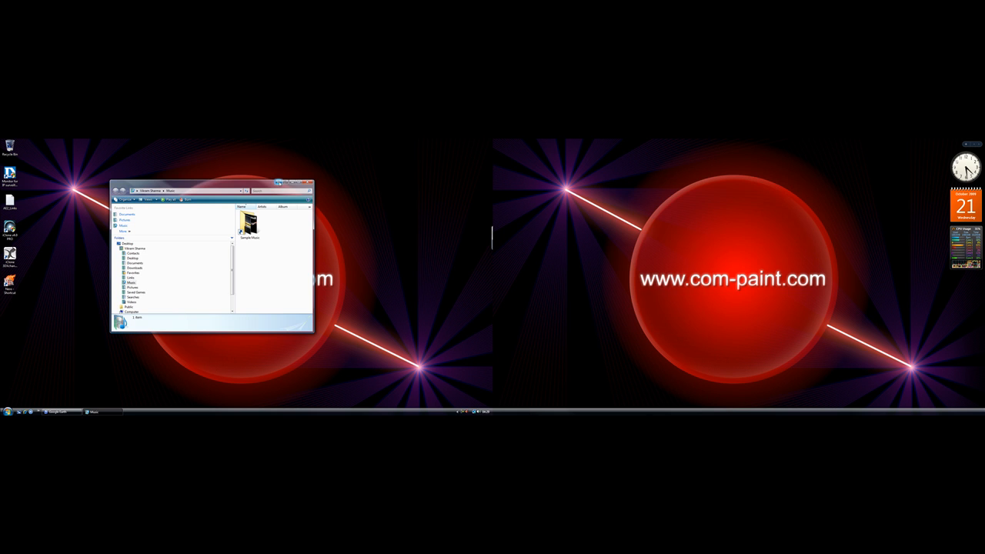
left_click(307, 185)
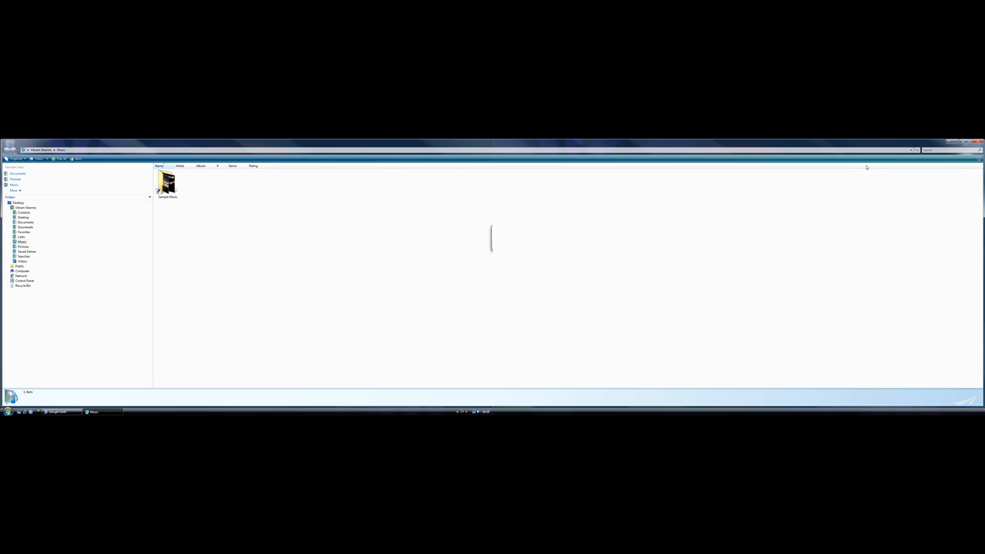